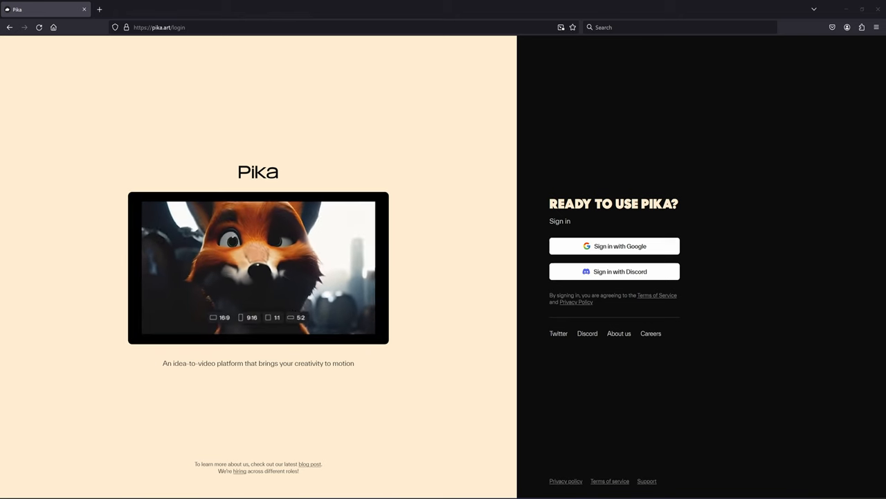
# Step: Sign in to Pika with Discord and reach the Explore feed
pyautogui.click(247, 317)
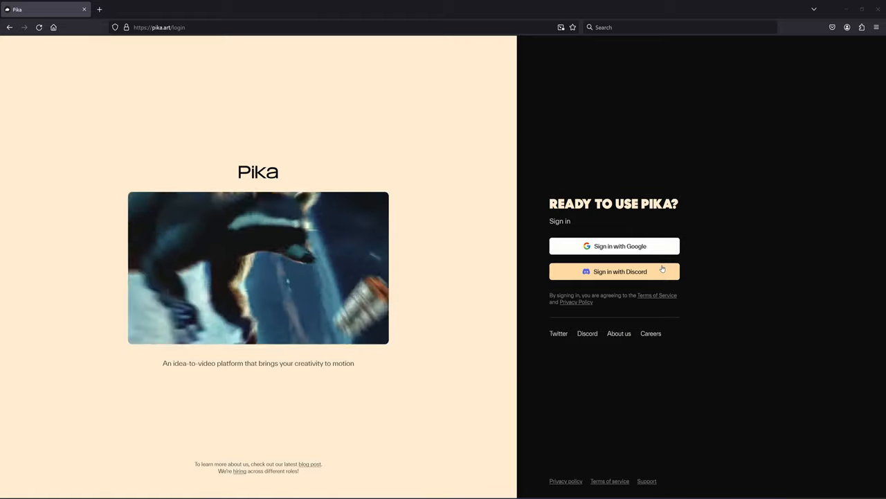
pyautogui.click(615, 270)
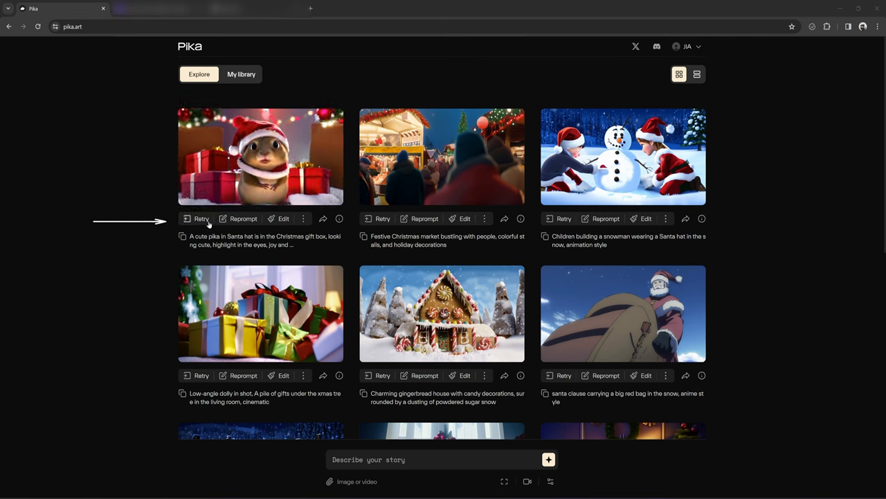
pyautogui.moveTo(302, 219)
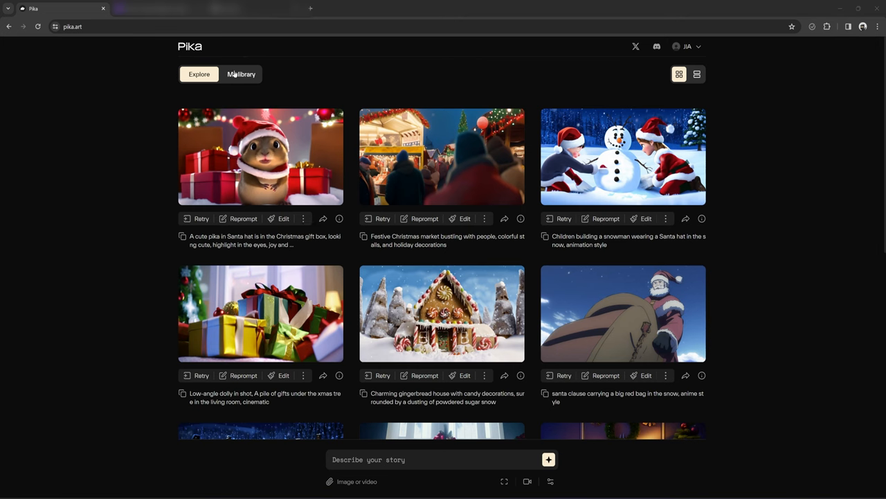
# Step: From My library, submit the prompt 'A Pixar man shopping' for video generation
pyautogui.click(241, 75)
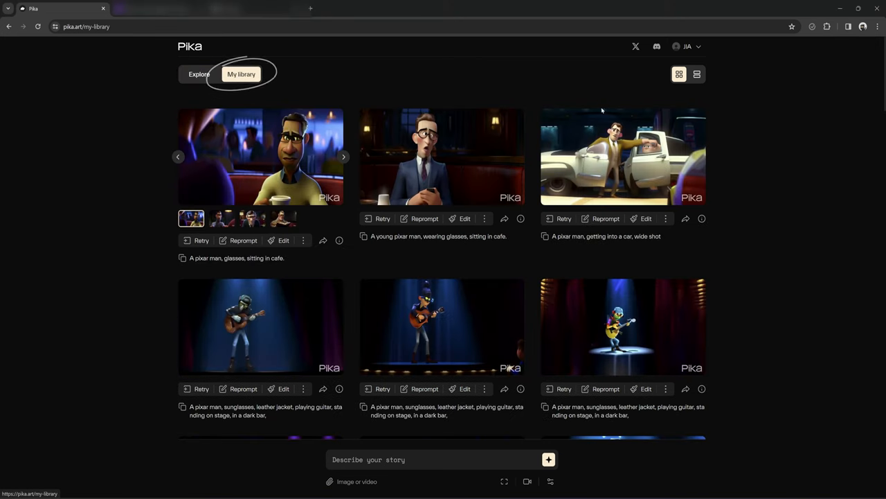
pyautogui.scroll(-3)
pyautogui.write('A Pixar man')
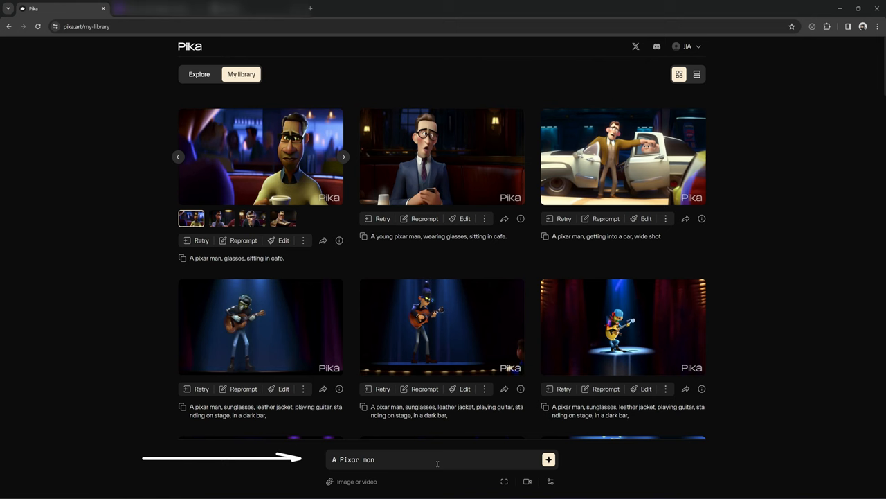
pyautogui.write('shopping')
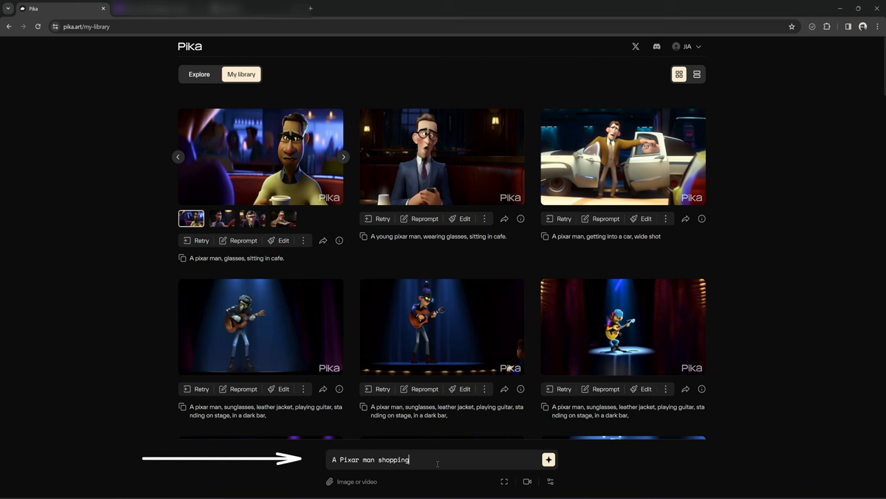
pyautogui.click(548, 459)
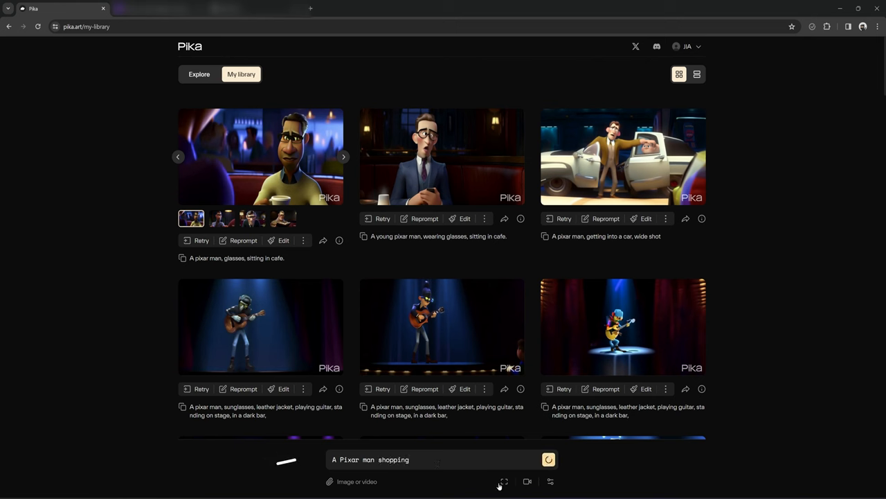
pyautogui.click(548, 460)
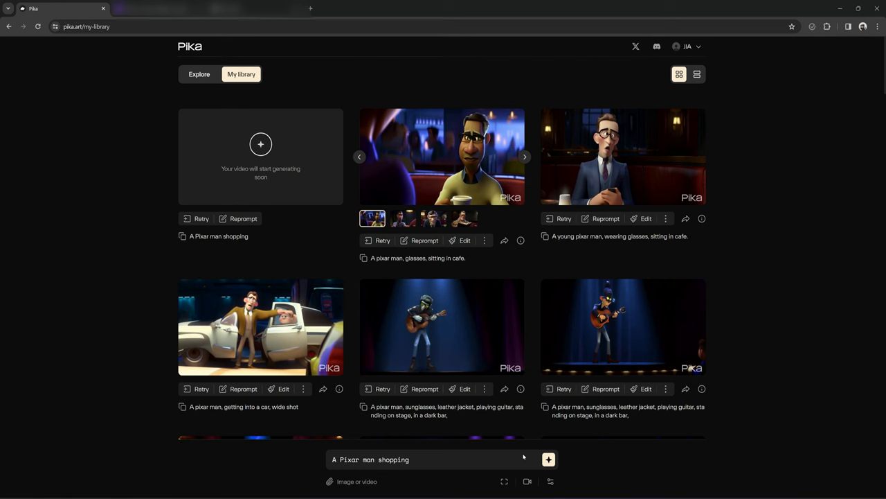
# Step: Wait for the Pixar man shopping clip to finish and review the library cards
pyautogui.click(549, 460)
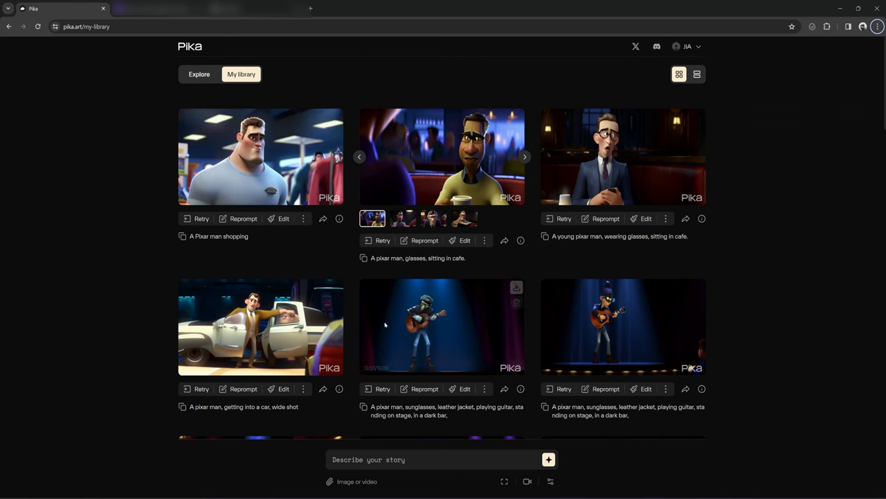
pyautogui.moveTo(280, 165)
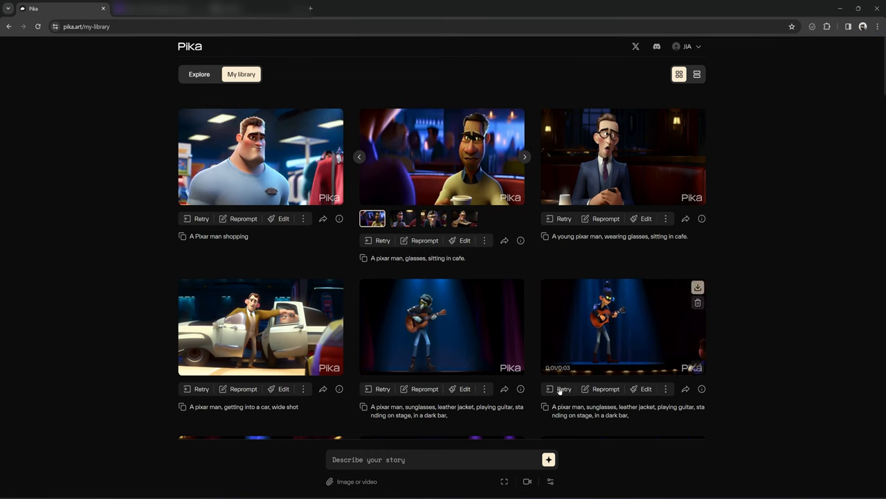
pyautogui.click(433, 460)
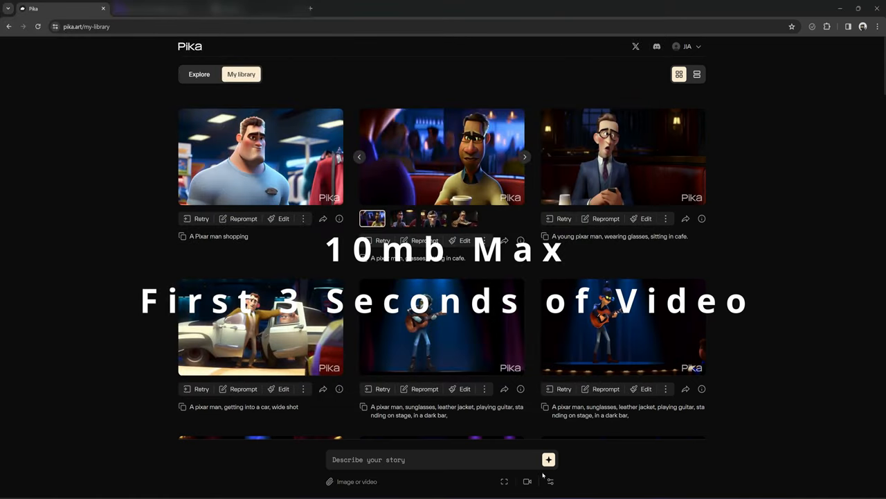
# Step: Try 9:16 then keep 16:9, slide FPS through 12 and 18 back to 24, then view camera motion options
pyautogui.click(501, 482)
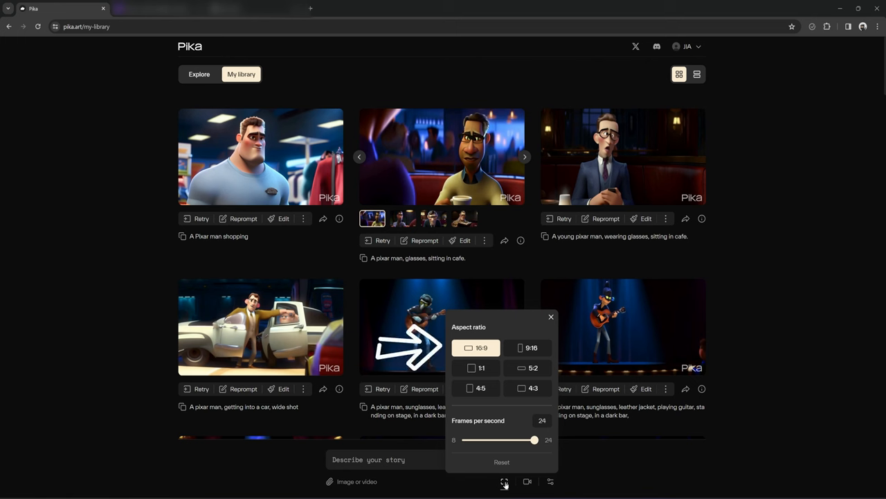
pyautogui.click(528, 347)
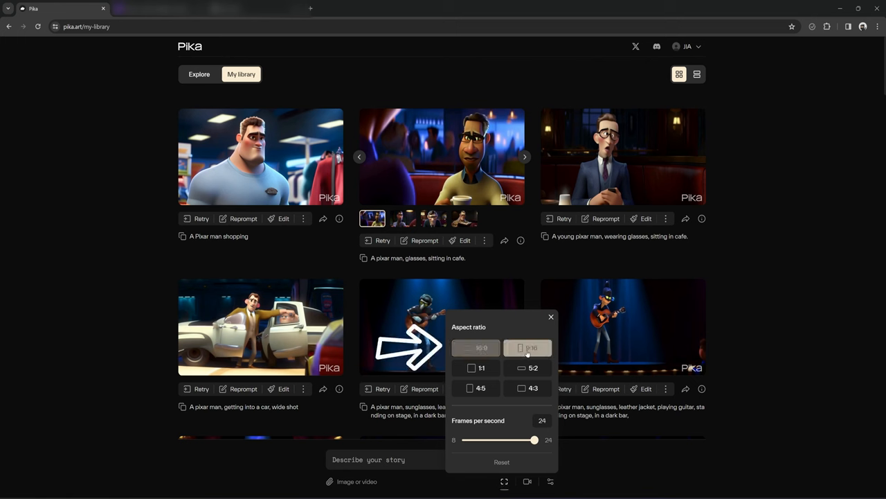
pyautogui.click(475, 347)
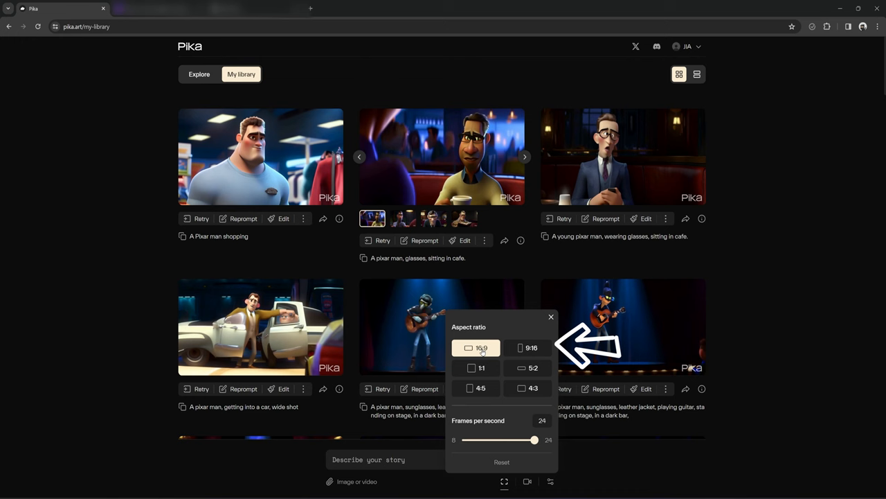
pyautogui.moveTo(535, 440); pyautogui.dragTo(482, 441)
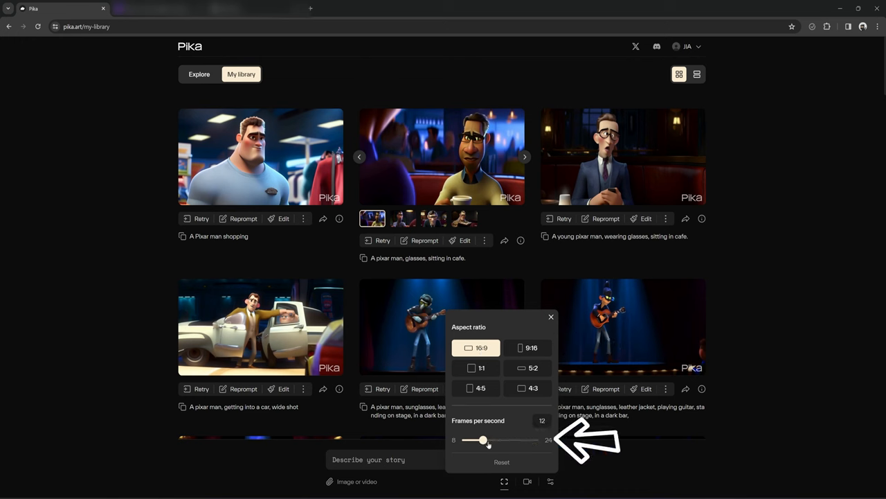
pyautogui.moveTo(482, 440); pyautogui.dragTo(501, 440)
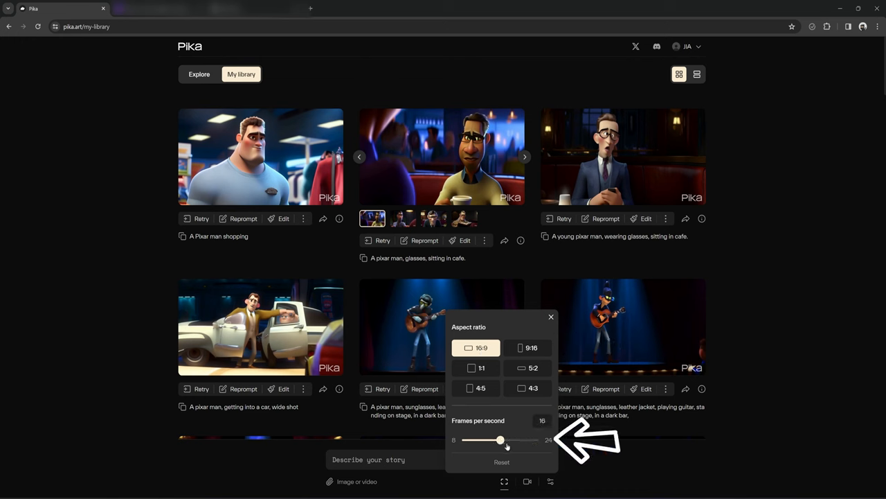
pyautogui.moveTo(501, 439); pyautogui.dragTo(534, 439)
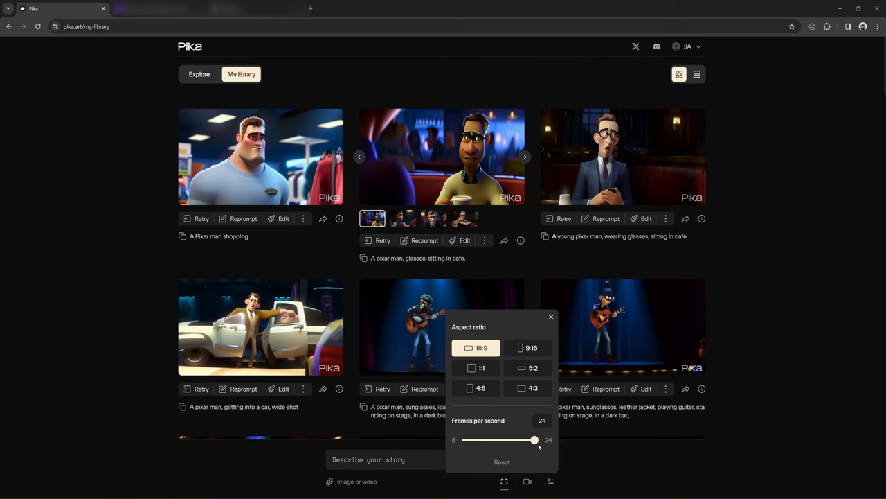
pyautogui.click(526, 482)
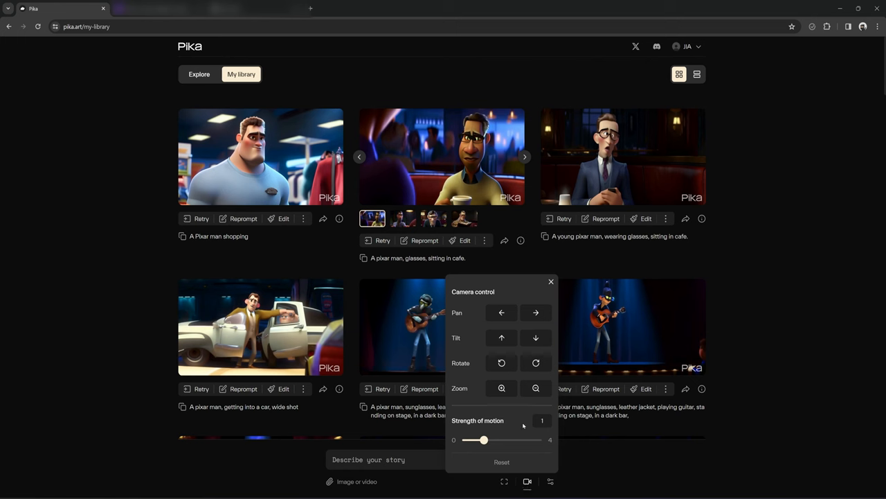
# Step: Show the advanced panel with negative prompt, seed and text consistency at 12
pyautogui.click(502, 313)
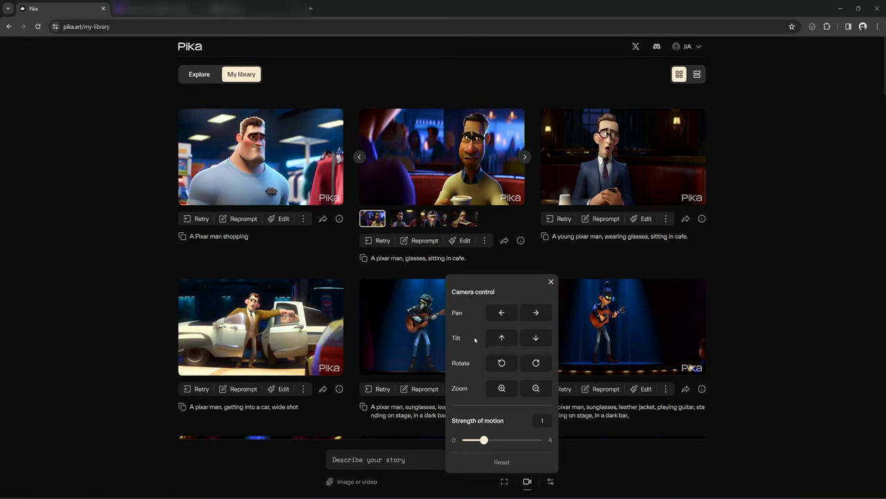
pyautogui.click(551, 482)
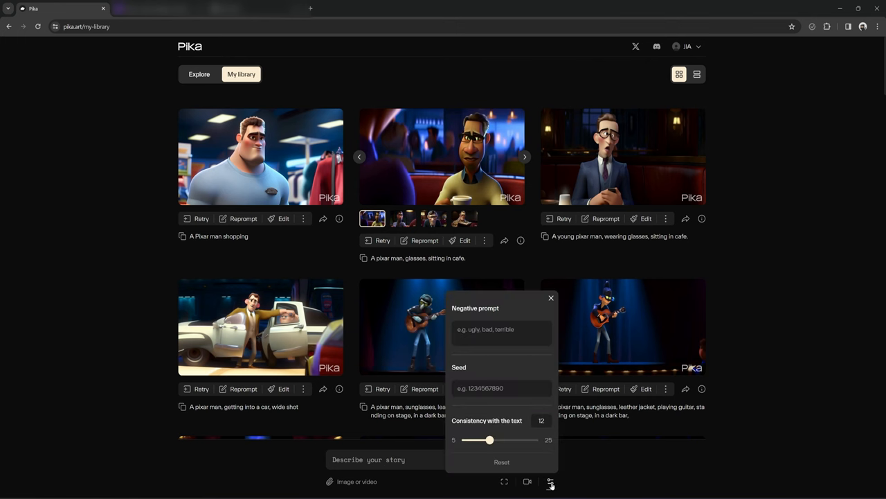
pyautogui.moveTo(548, 466)
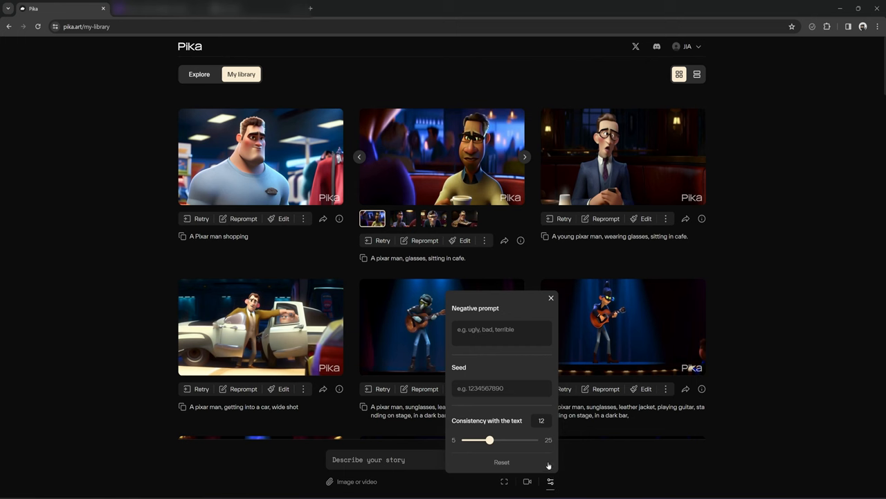
# Step: Enter a negative prompt of 'ugly' and 'low det(ail)' words
pyautogui.click(496, 331)
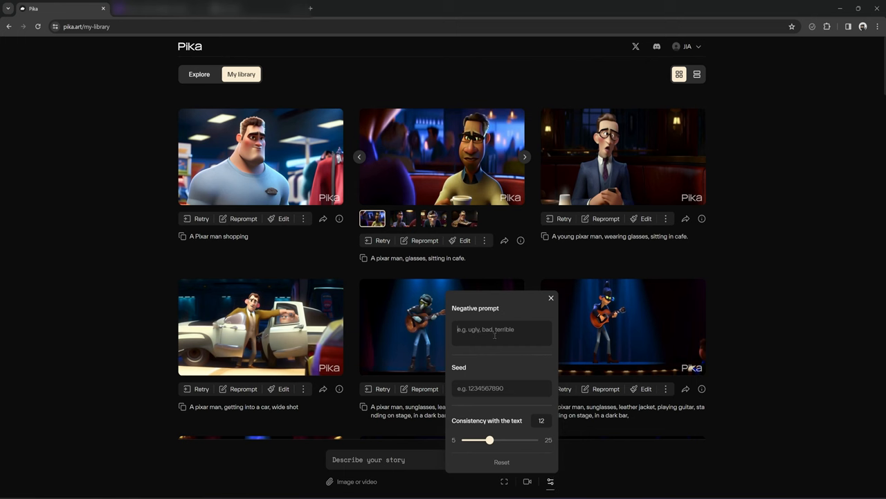
pyautogui.write('ugly, blurry,')
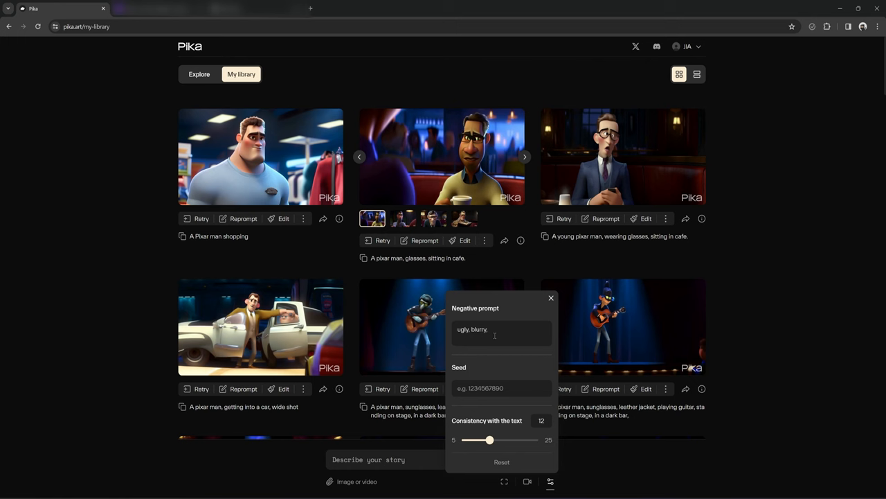
pyautogui.write('low detail,')
pyautogui.click(501, 388)
pyautogui.write('1')
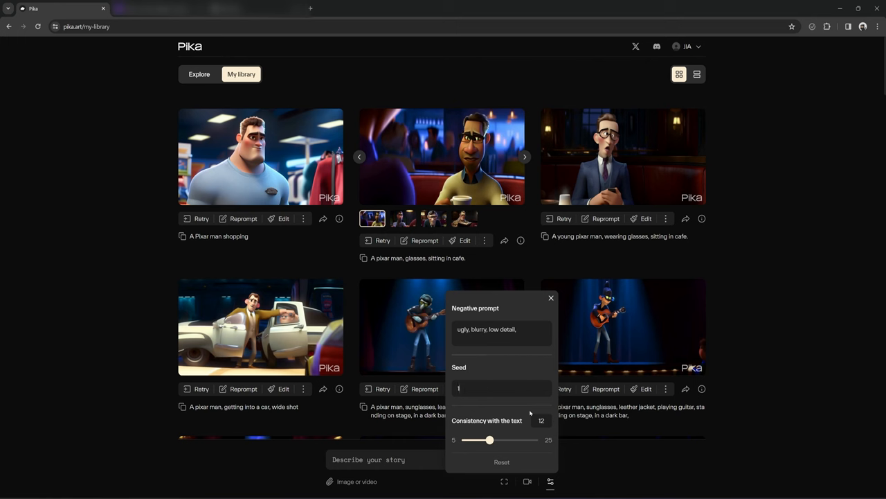
pyautogui.moveTo(526, 410)
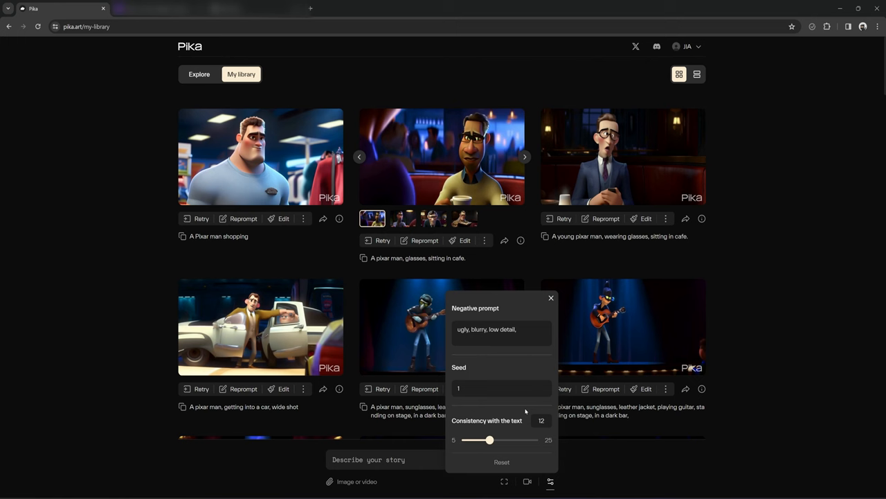
# Step: Move text consistency through 5, its minimum and 18, settling near 13
pyautogui.moveTo(490, 441); pyautogui.dragTo(468, 441)
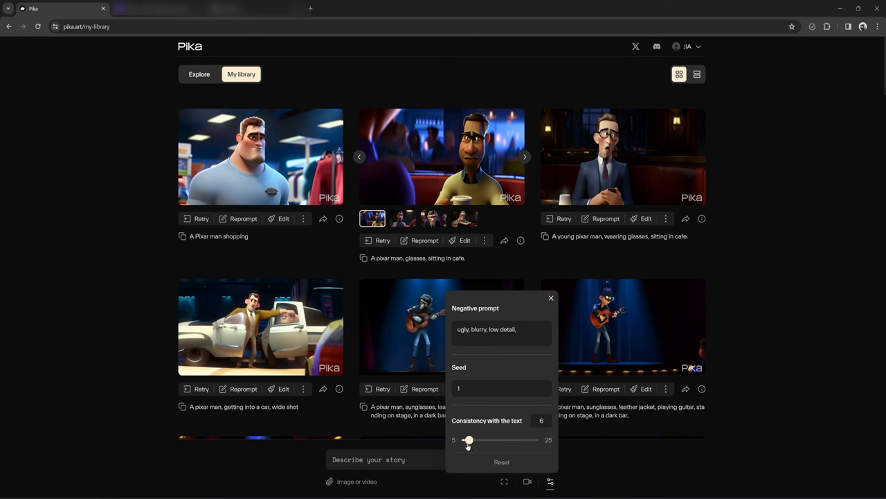
pyautogui.moveTo(468, 441); pyautogui.dragTo(466, 440)
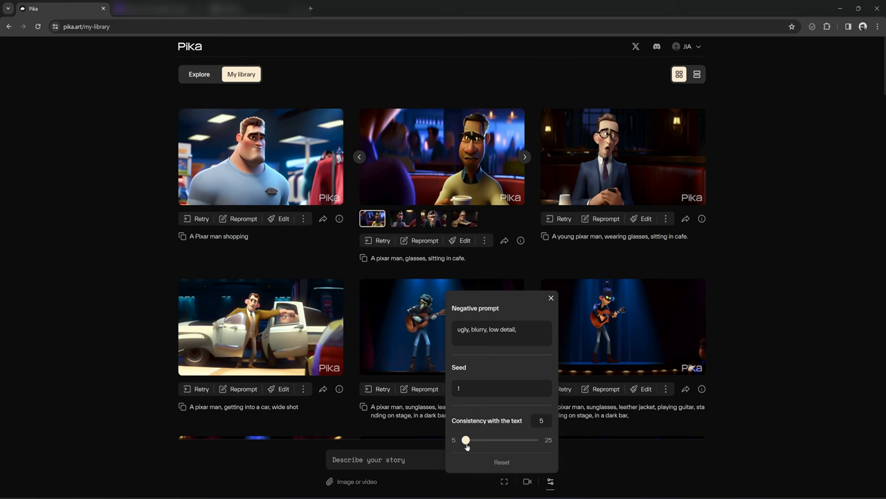
pyautogui.moveTo(465, 440); pyautogui.dragTo(510, 440)
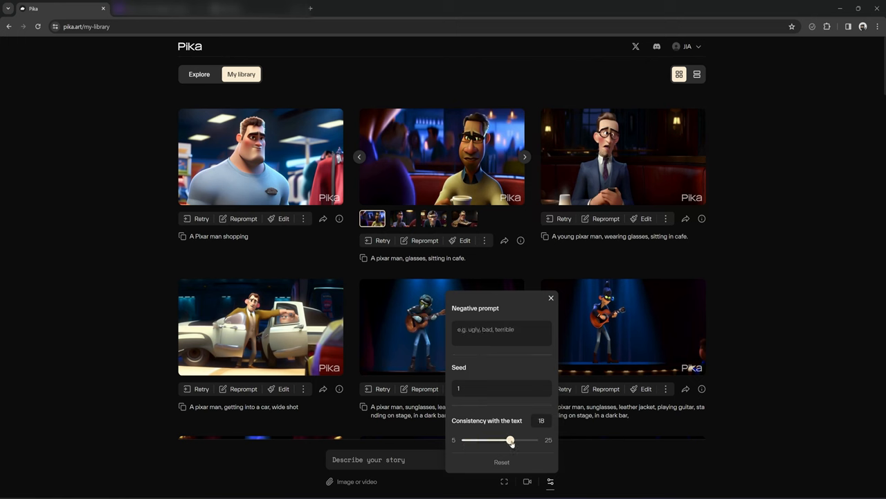
pyautogui.moveTo(509, 440); pyautogui.dragTo(493, 440)
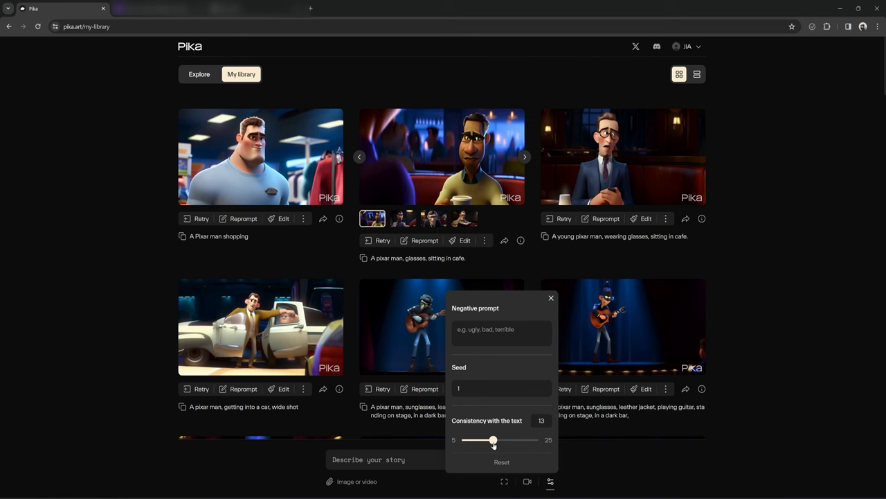
pyautogui.moveTo(493, 441); pyautogui.dragTo(490, 441)
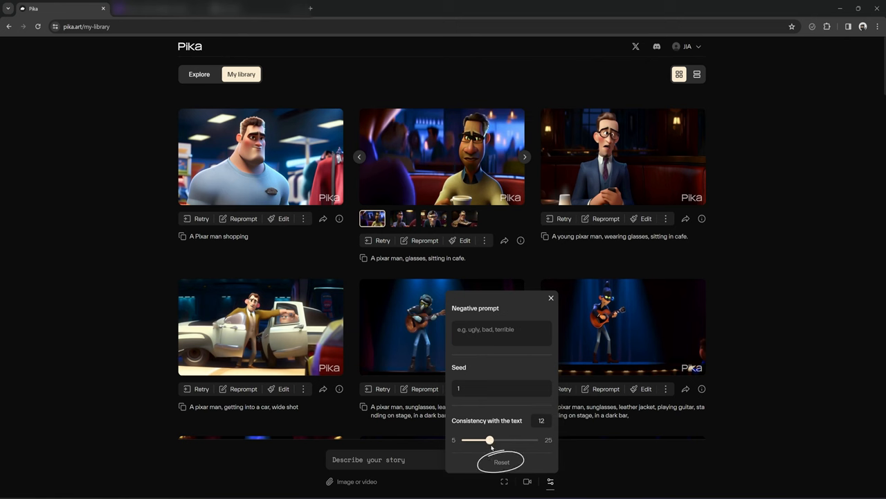
# Step: Reset the advanced parameters to defaults before writing the anime man prompt
pyautogui.click(501, 460)
pyautogui.write('An anime style man, standing on a busy')
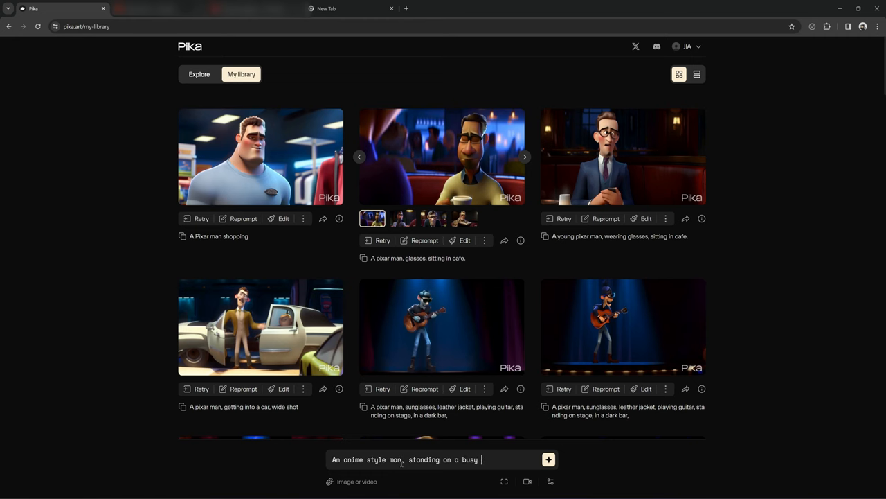
# Step: Generate the anime-style man on a busy sidewalk clip and view its first variation
pyautogui.click(548, 460)
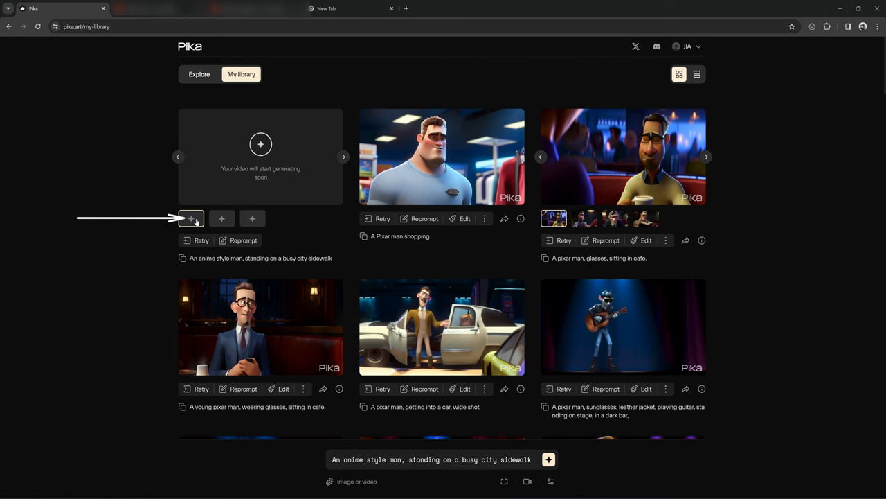
pyautogui.click(191, 219)
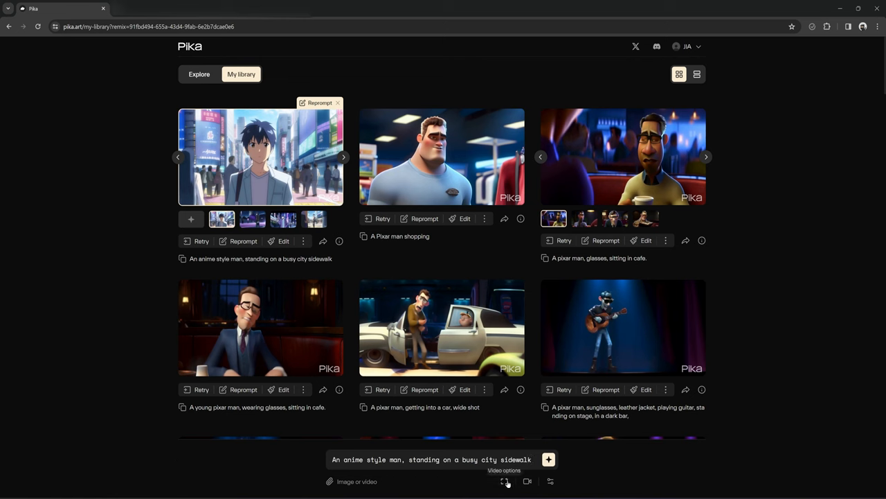
# Step: Review video options and motion control, then queue another generation of the sidewalk clip
pyautogui.click(527, 481)
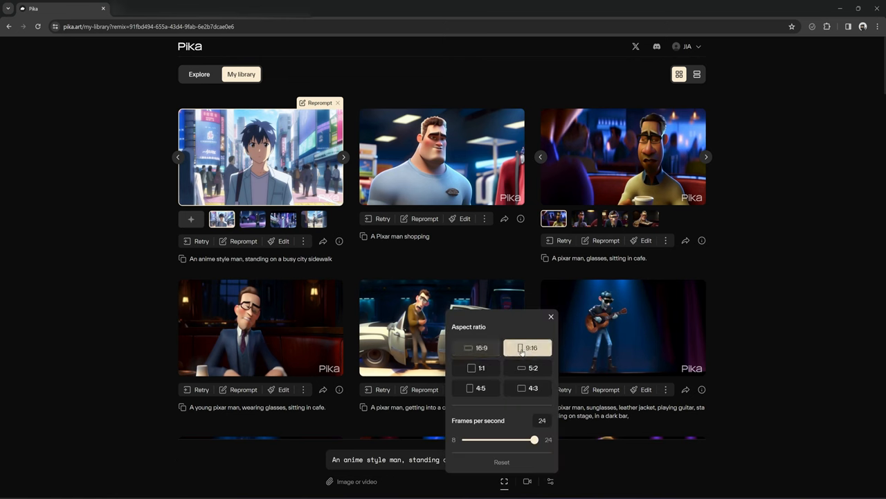
pyautogui.click(529, 481)
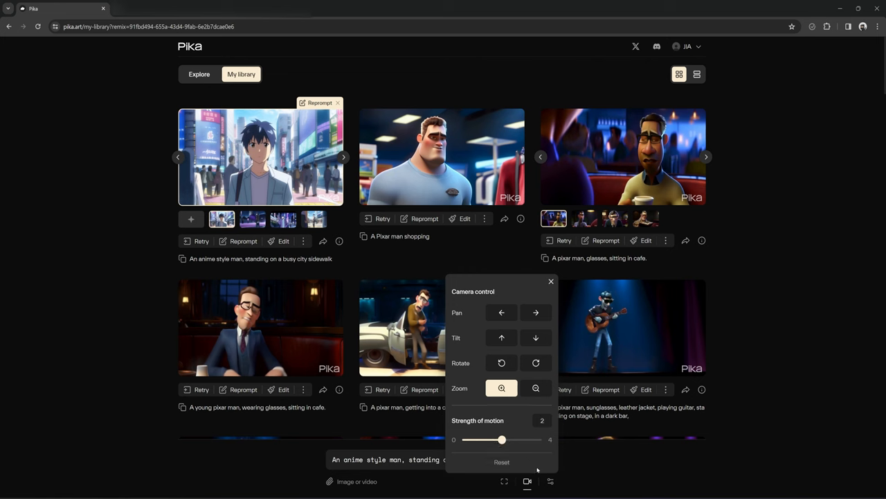
pyautogui.click(551, 281)
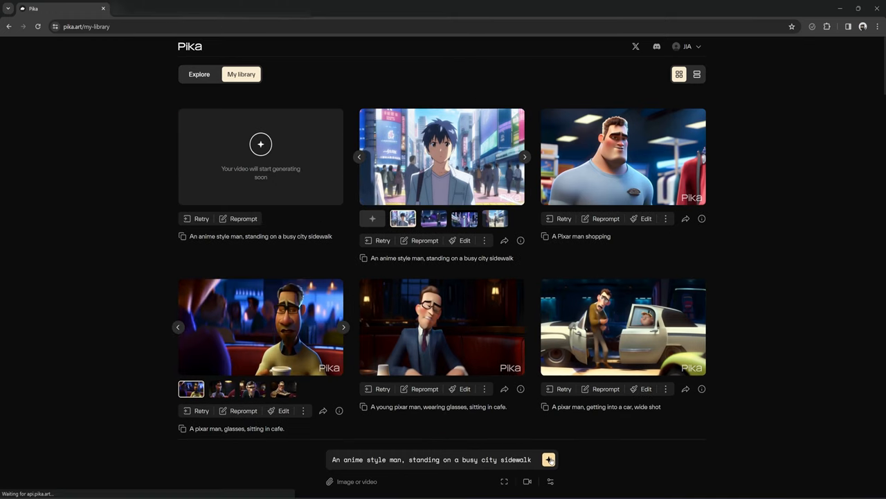
# Step: Submit a Modify region edit adding sunglasses to the man, then start an Expand canvas edit
pyautogui.click(549, 459)
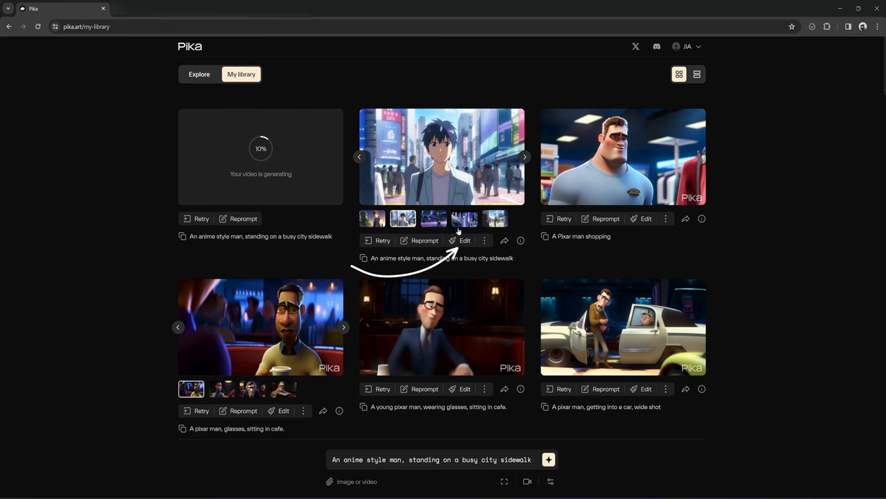
pyautogui.click(464, 241)
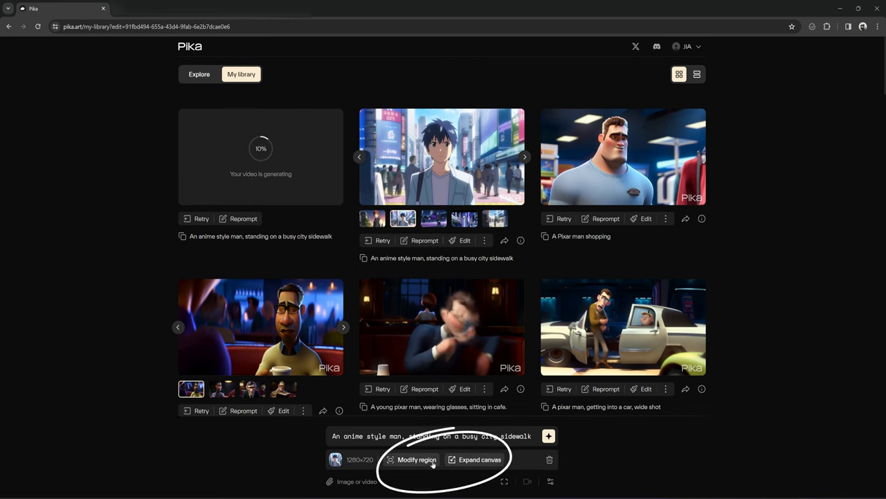
pyautogui.click(417, 460)
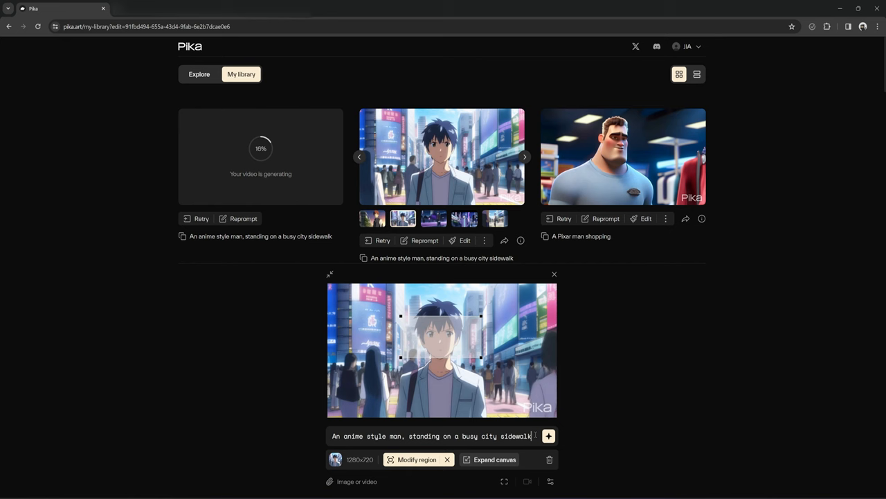
pyautogui.tripleClick(446, 435)
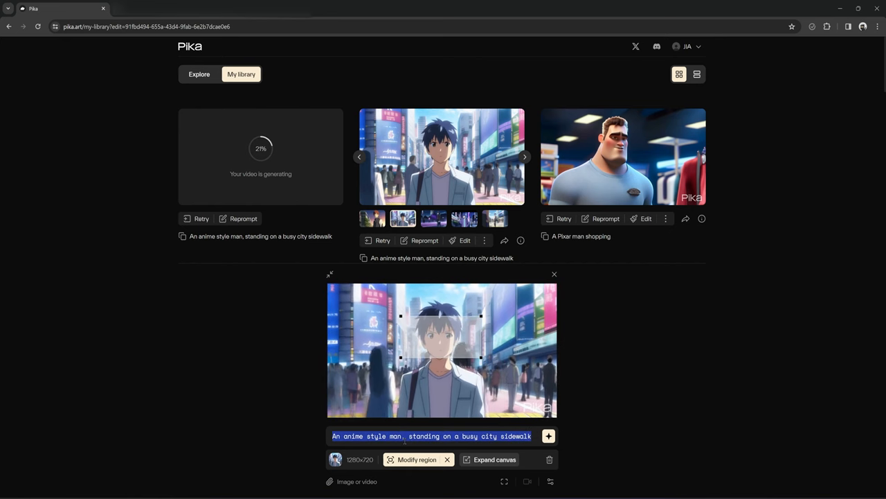
pyautogui.write('sunglasses')
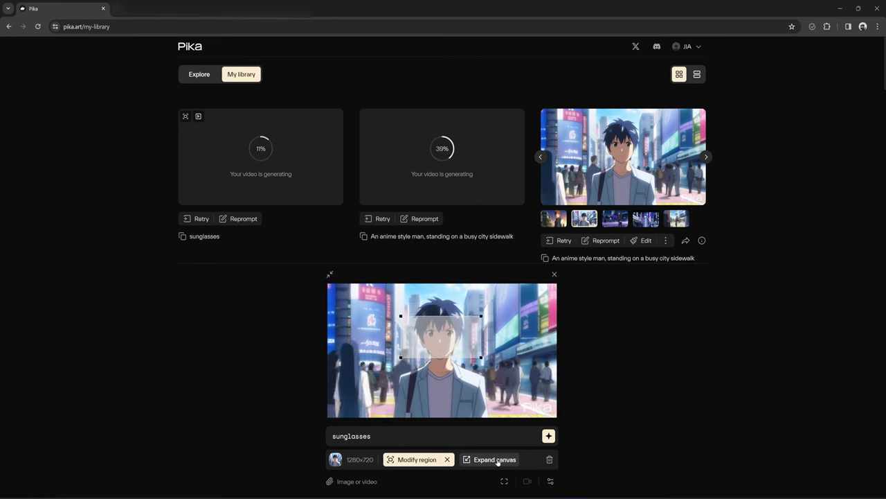
pyautogui.click(493, 460)
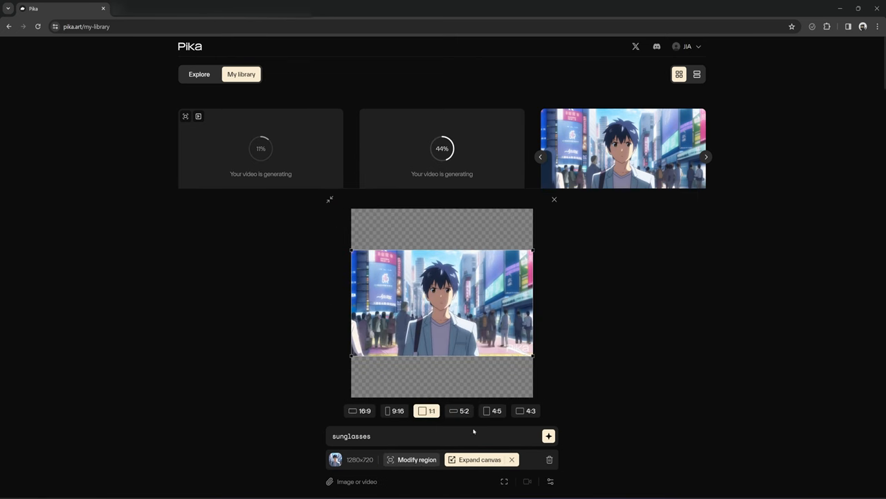
# Step: Try 5:2 and 16:9 canvas shapes, settle on a tall 9:16 canvas and generate it
pyautogui.click(460, 410)
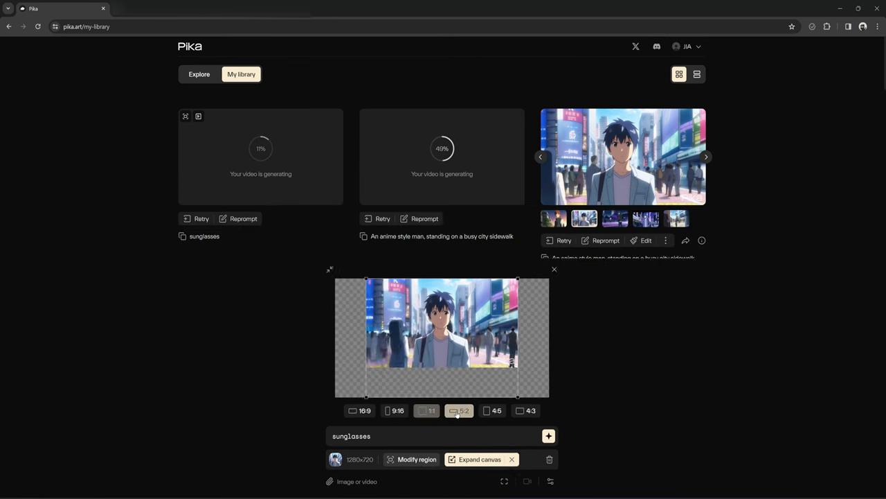
pyautogui.click(359, 410)
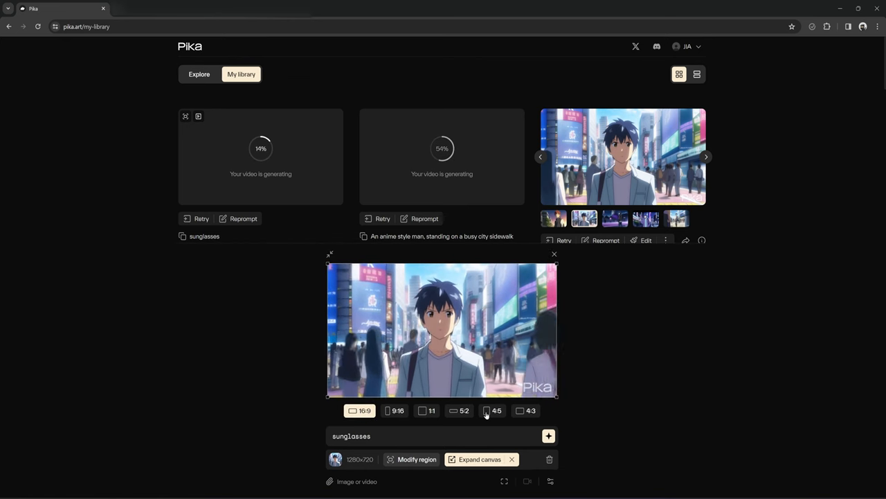
pyautogui.click(396, 410)
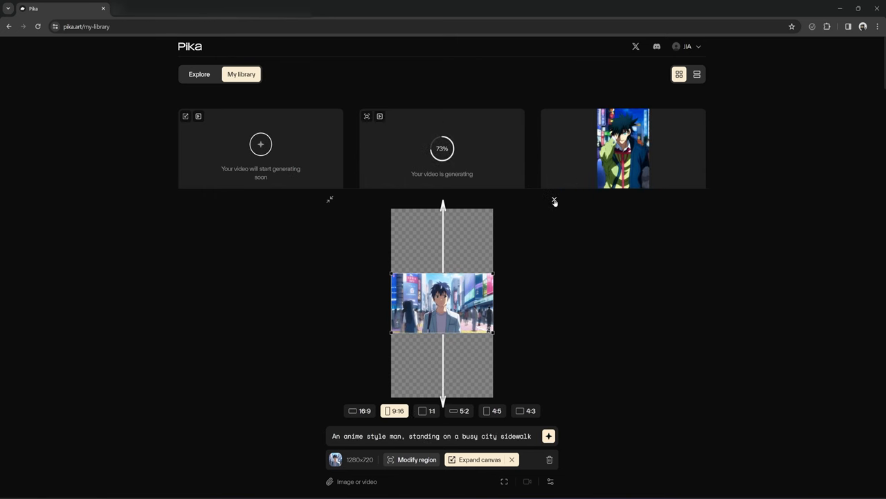
pyautogui.click(554, 199)
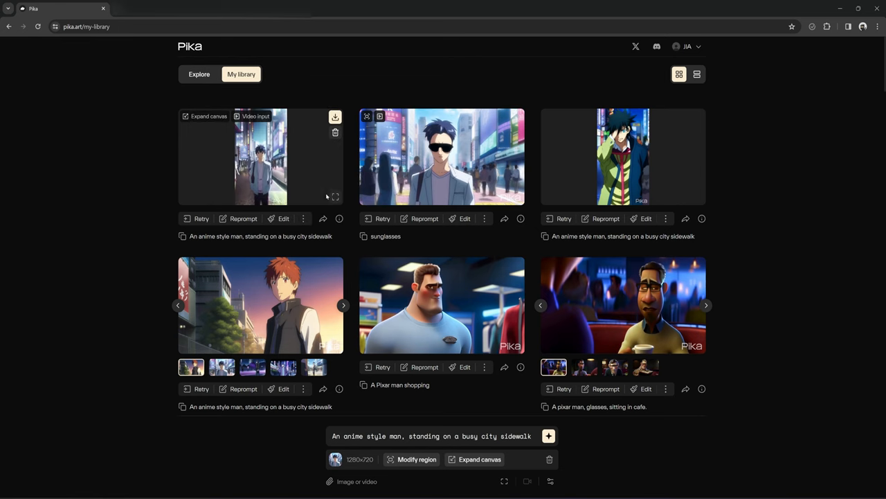
# Step: Choose Add 4s from the anime sidewalk clip's more menu to extend it
pyautogui.click(260, 156)
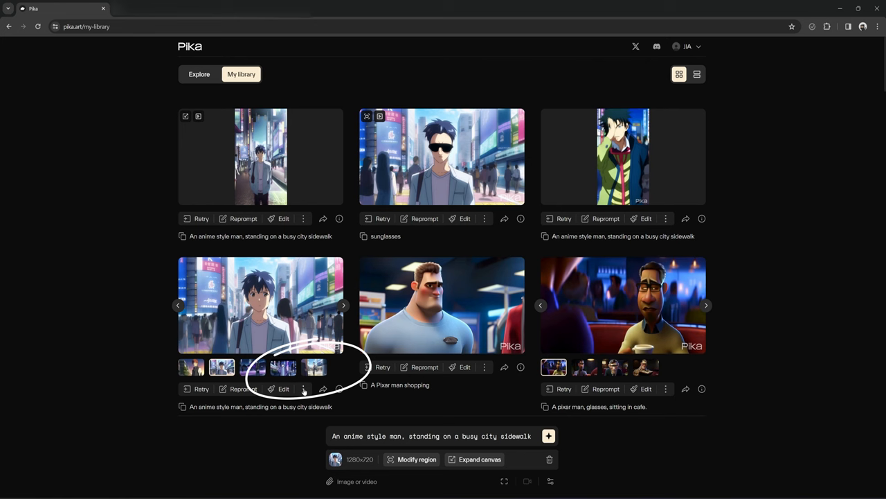
pyautogui.click(303, 387)
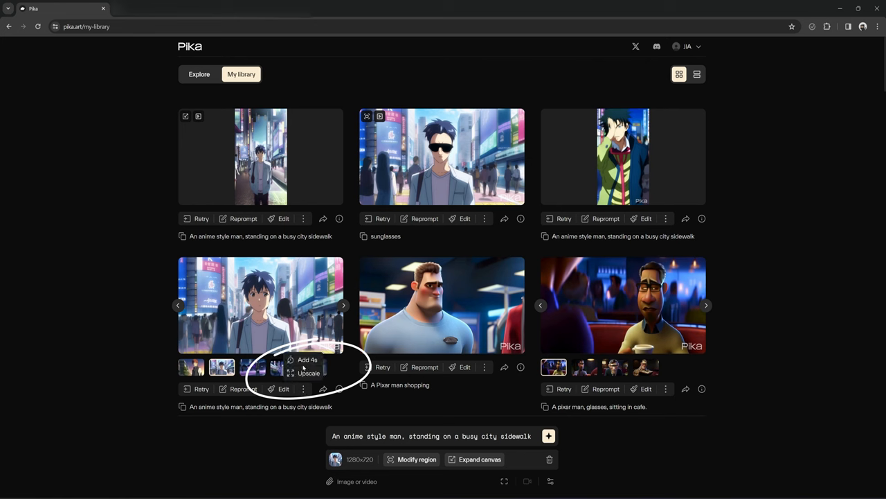
pyautogui.click(307, 358)
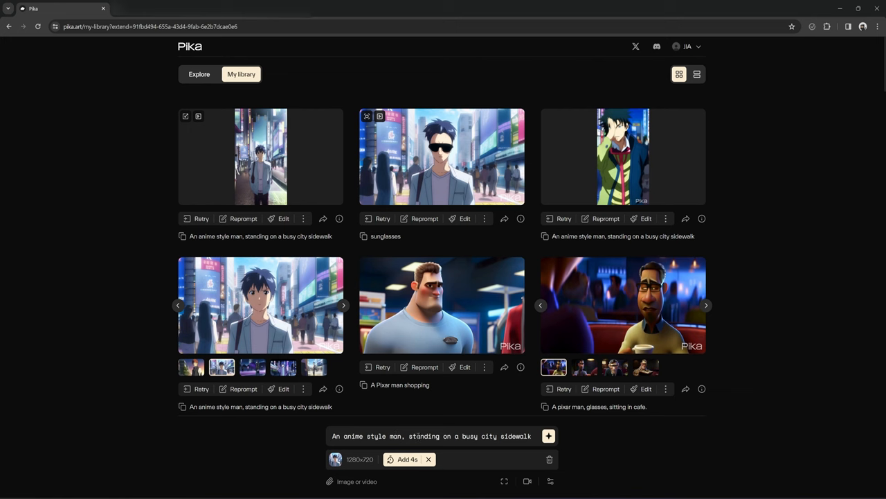
pyautogui.moveTo(526, 482)
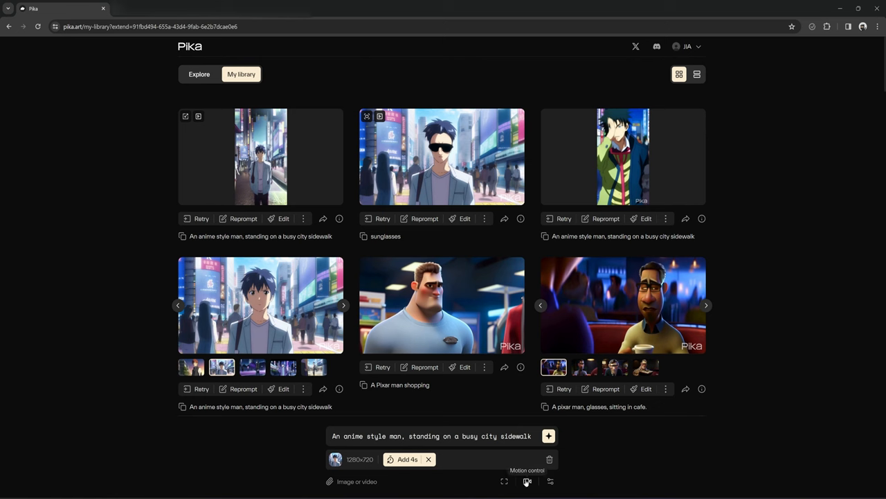
# Step: Set Camera control to Tilt up, generate the 7-second extension and view it larger
pyautogui.click(529, 482)
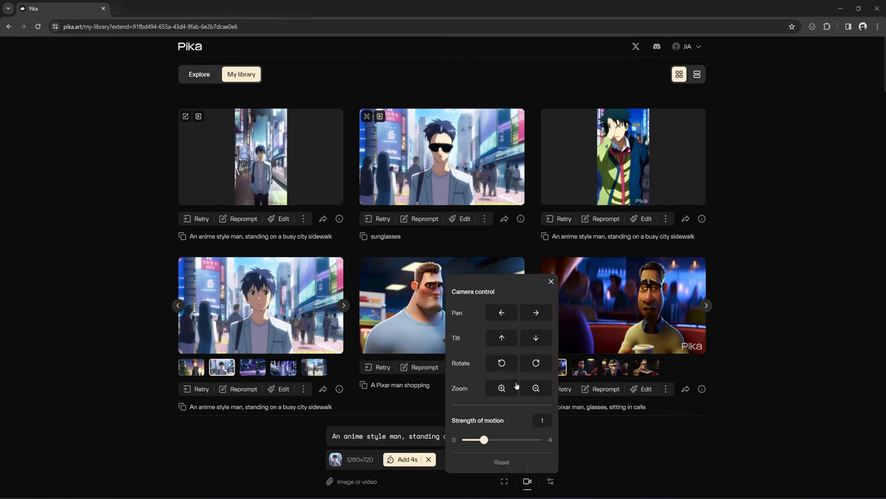
pyautogui.click(501, 338)
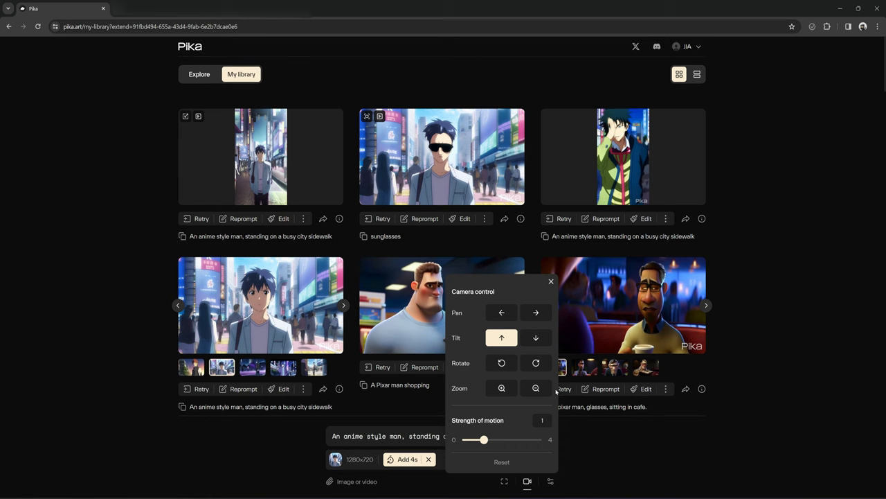
pyautogui.click(551, 281)
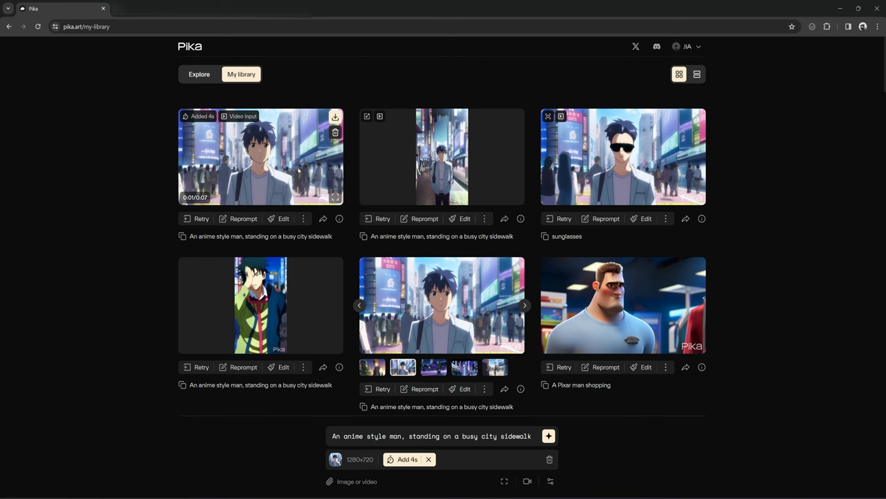
pyautogui.click(260, 155)
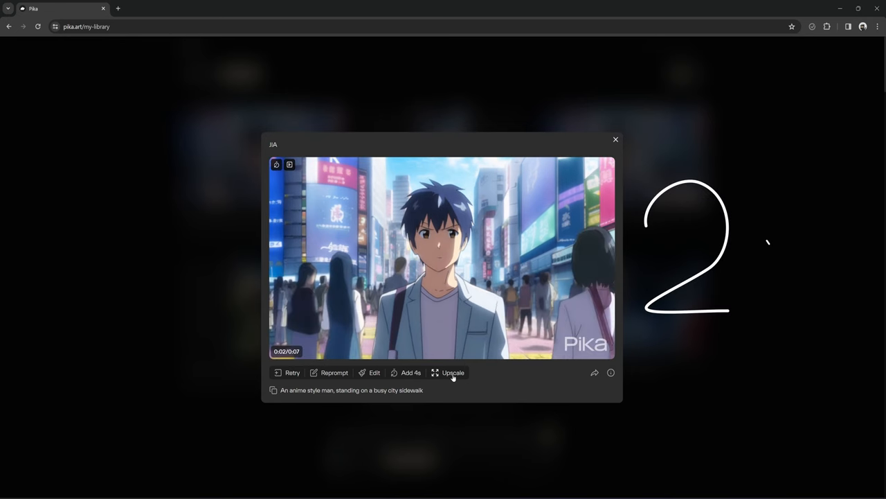
# Step: Upscale the extended seven-second anime sidewalk clip from its viewer
pyautogui.click(615, 139)
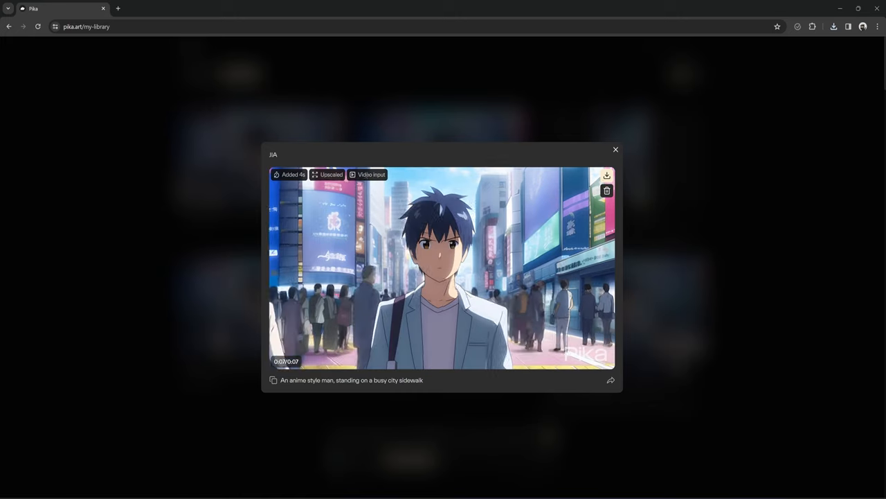
# Step: Download the upscaled clip as an MP4 via Save As and close the viewer
pyautogui.click(607, 174)
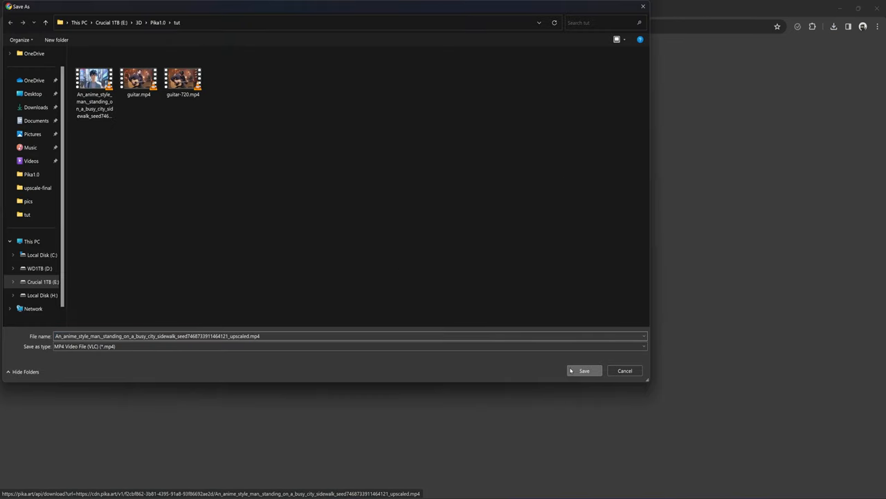
pyautogui.click(584, 369)
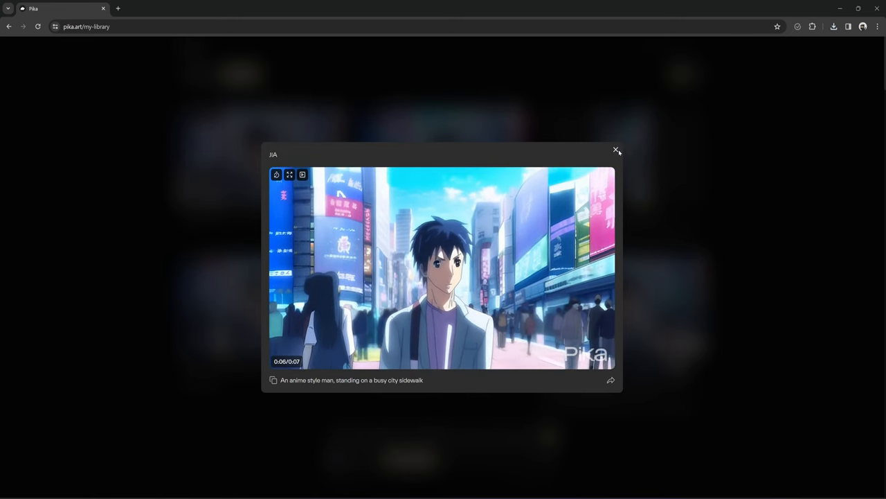
pyautogui.click(615, 150)
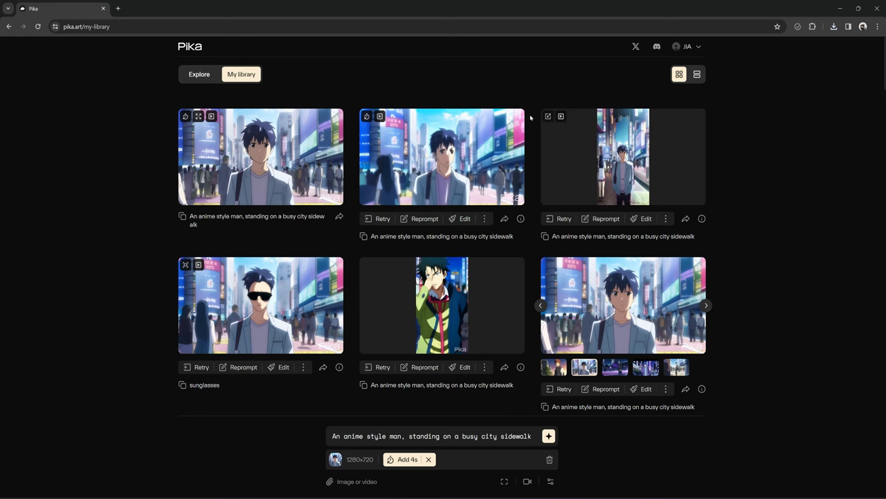